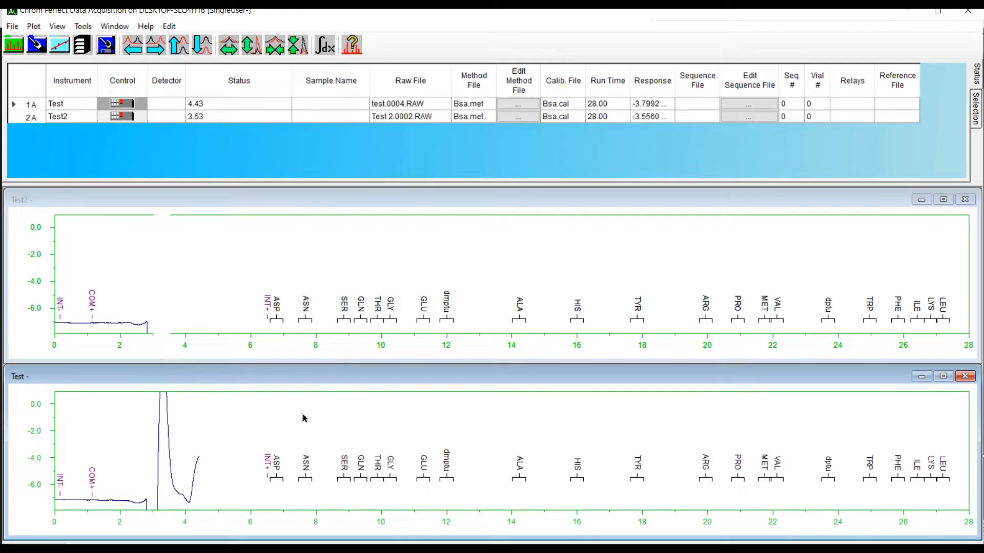
Open the Plot Scale dialog for the Test chromatogram plot from its right-click menu
right_click(304, 418)
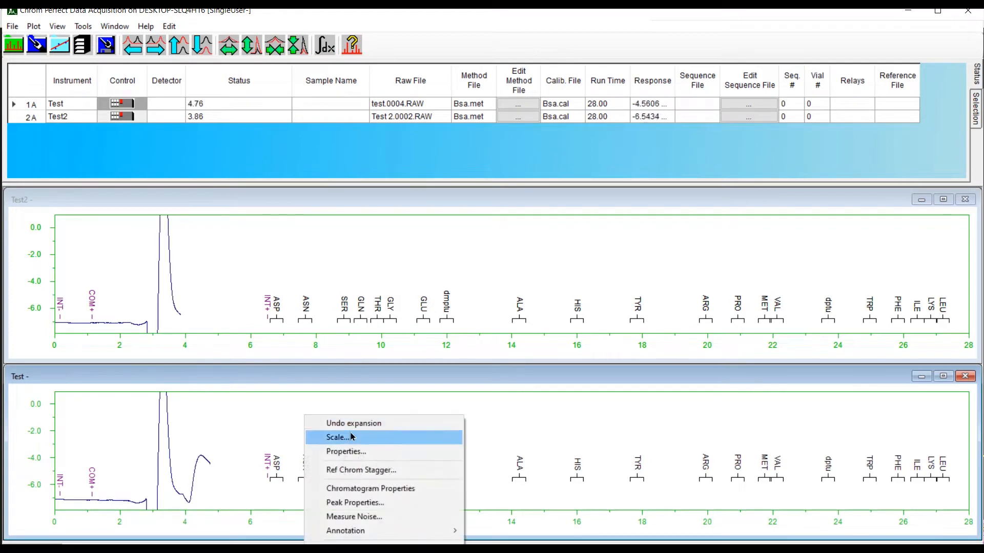
left_click(338, 437)
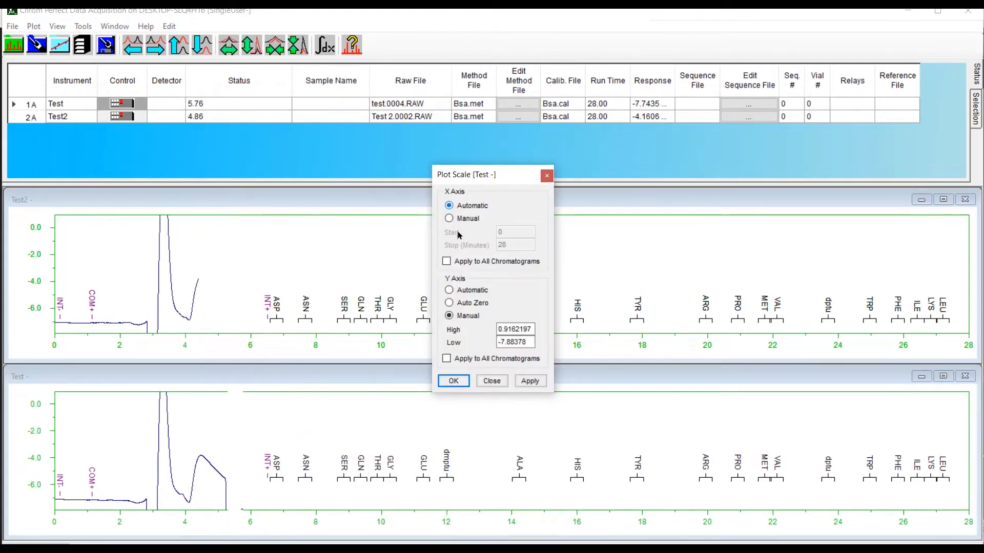
left_click(450, 290)
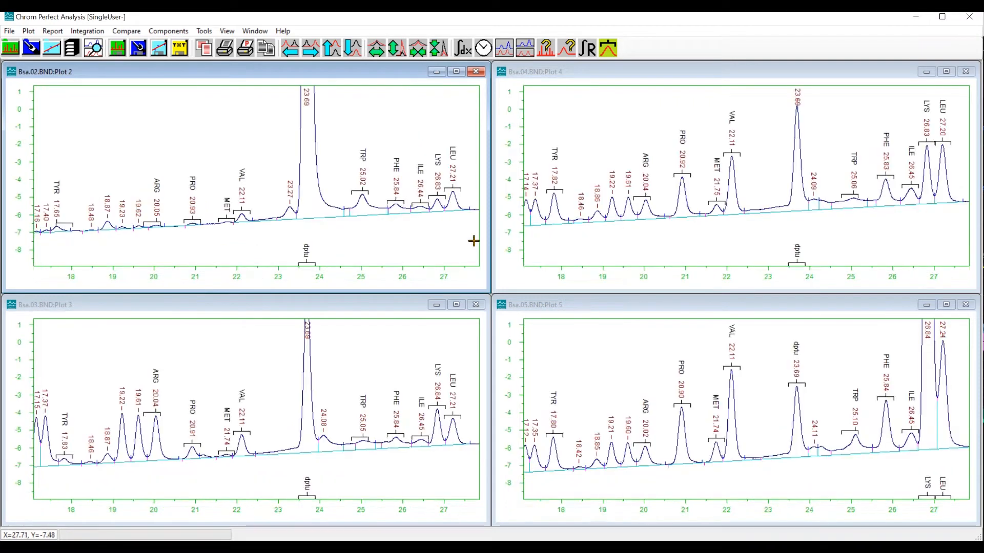
Overlay the four tiled BSA chromatograms in one window with Compare > Overlay
left_click(126, 31)
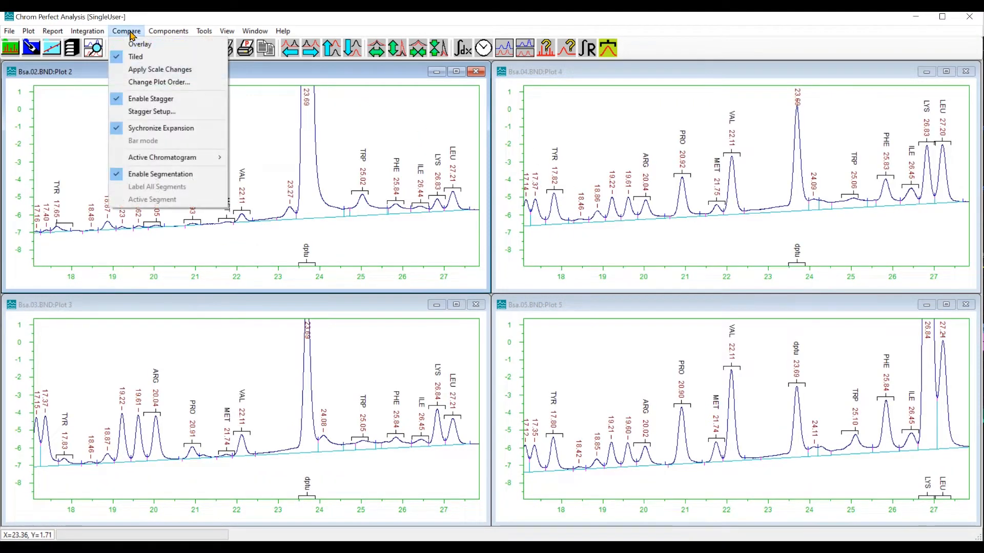
left_click(140, 44)
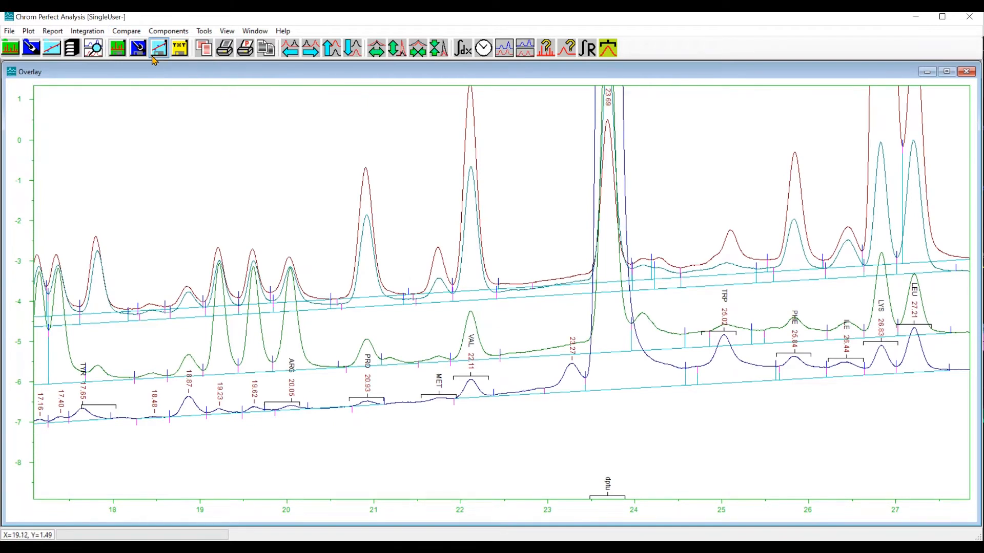
mouse_move(159, 48)
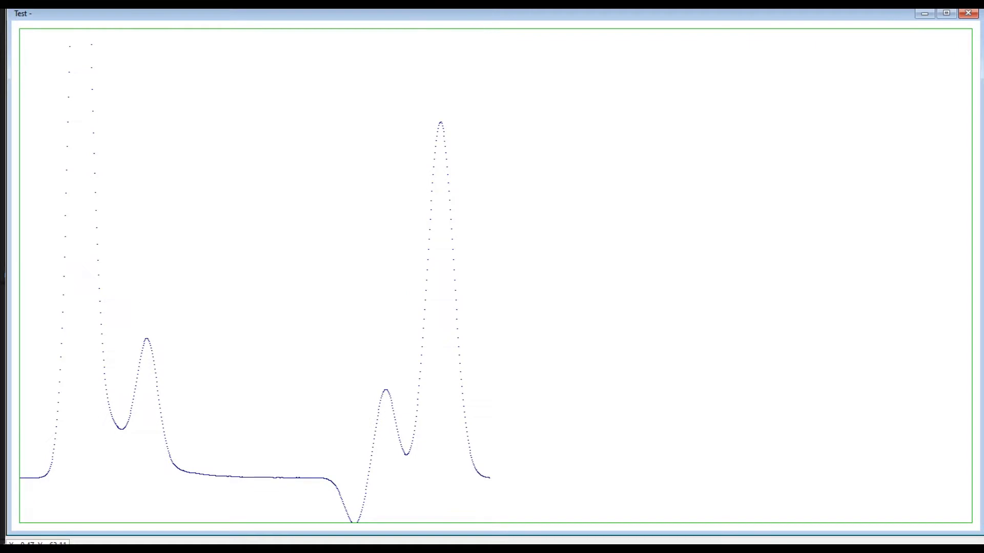
left_click_drag(107, 323, 198, 461)
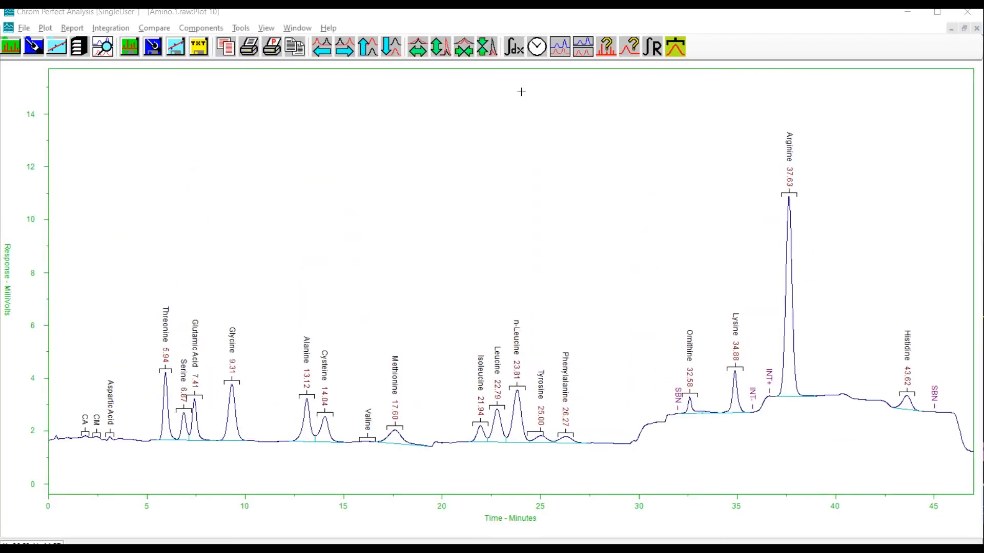
Open Plot > Properties on the Label tab for the amino acid plot
left_click(45, 27)
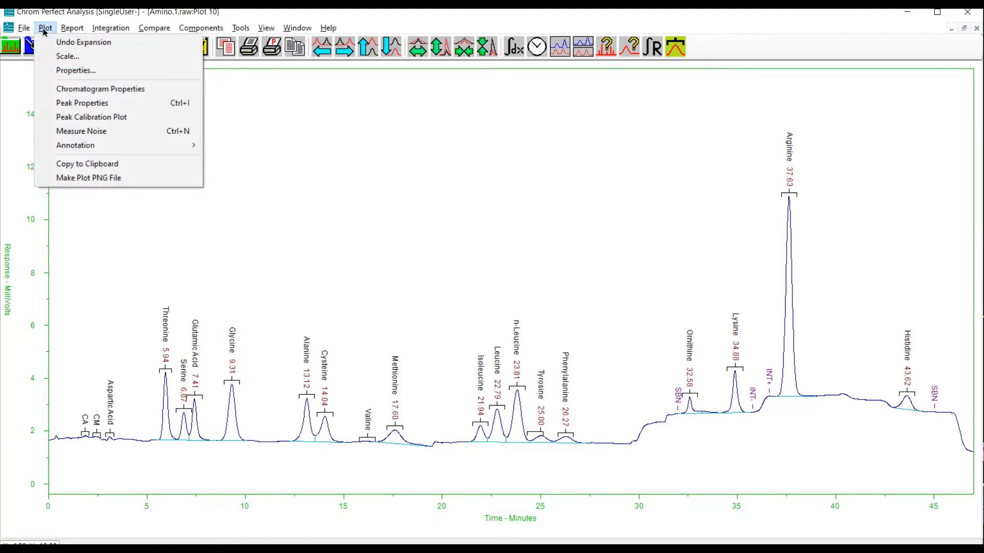
left_click(75, 70)
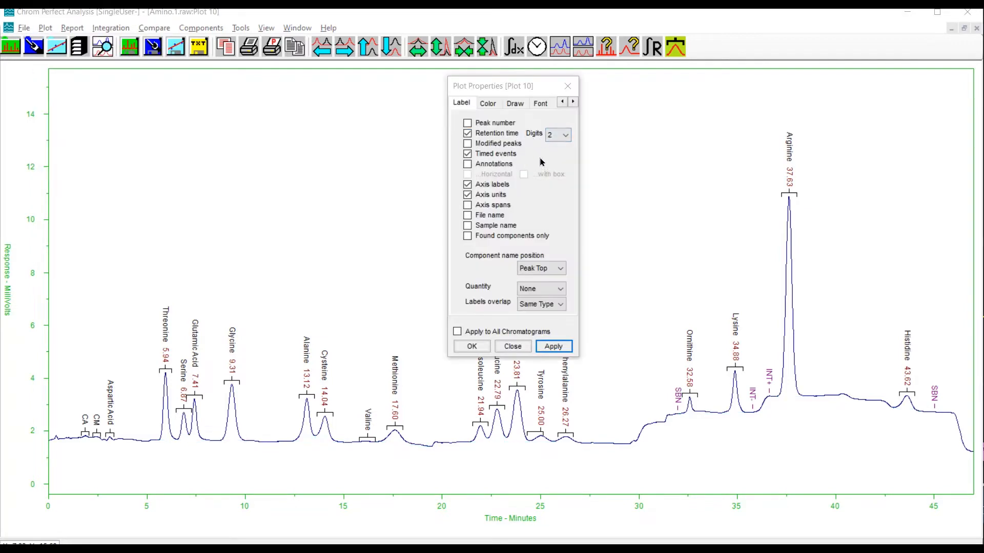
left_click(514, 103)
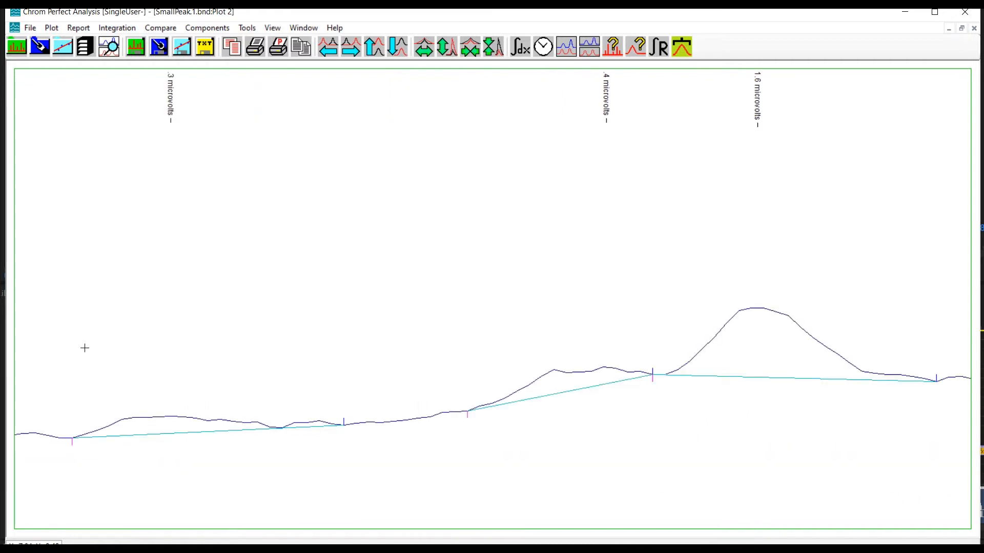
Drag across Plot 2 of SmallPeak.1 to show the 1.6-4 microvolt integrated peaks
left_click_drag(84, 349, 579, 484)
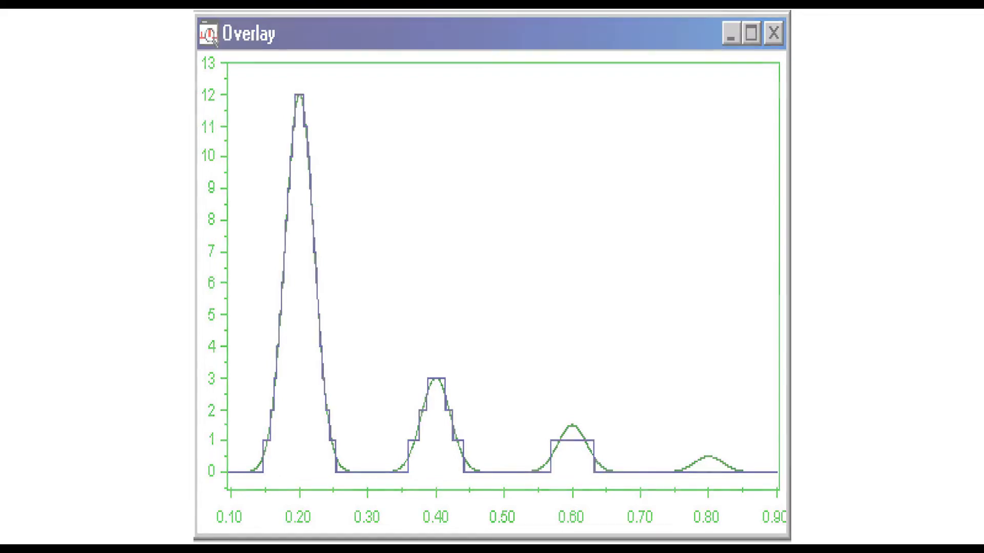
Bring up the Overlay window of smooth peaks against the coarse stepped trace
left_click(750, 34)
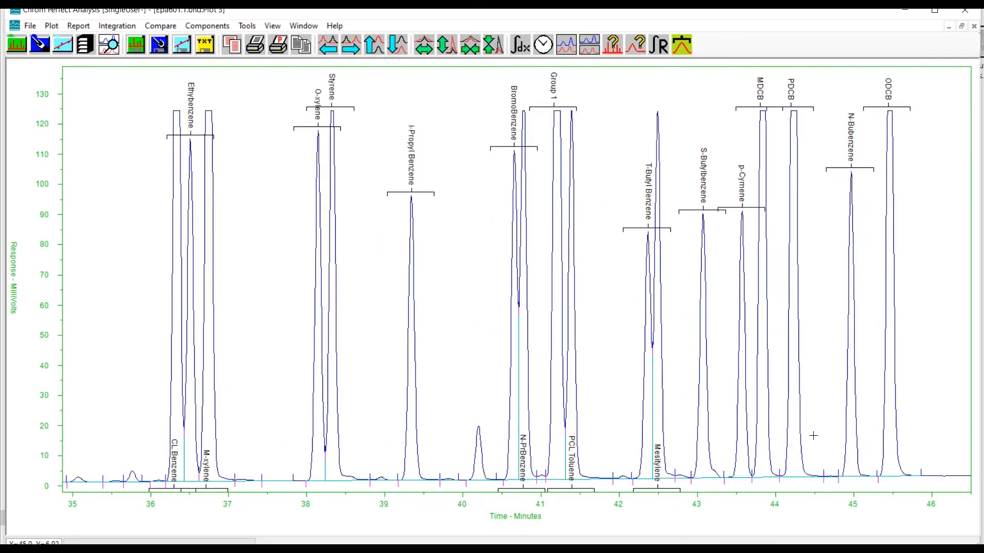
mouse_move(370, 466)
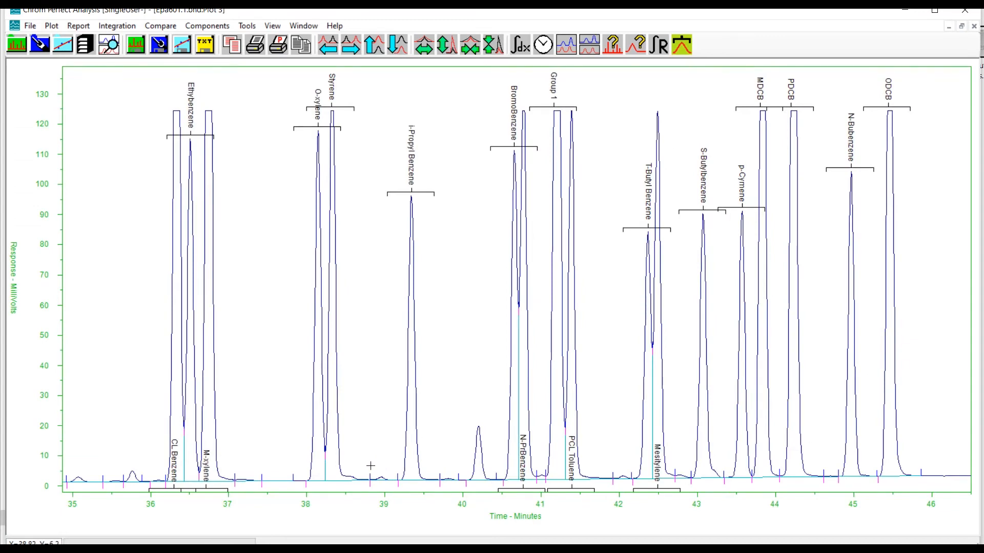
Zoom into the flat baseline stretch just before 39 minutes of the aromatics chromatogram
left_click_drag(369, 464, 400, 486)
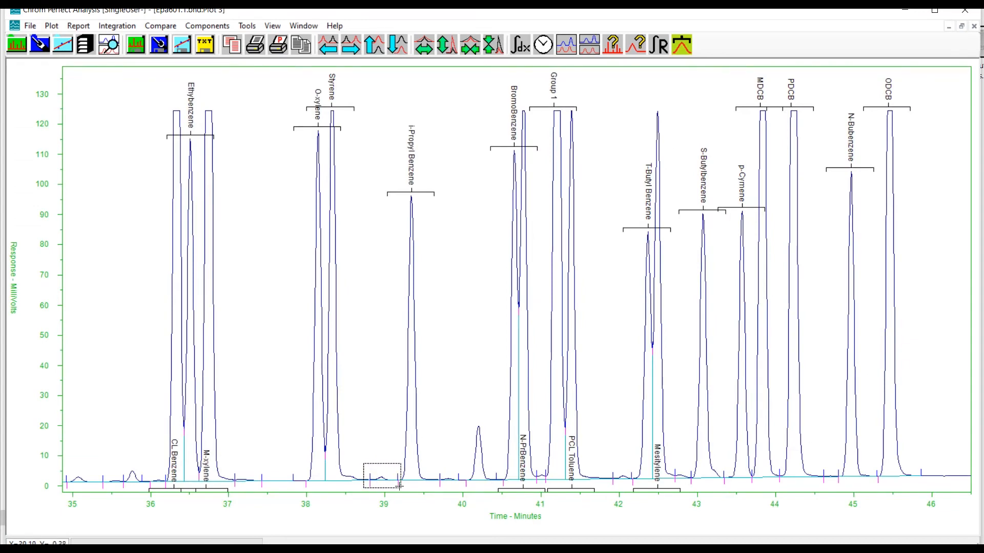
left_click_drag(363, 467, 404, 488)
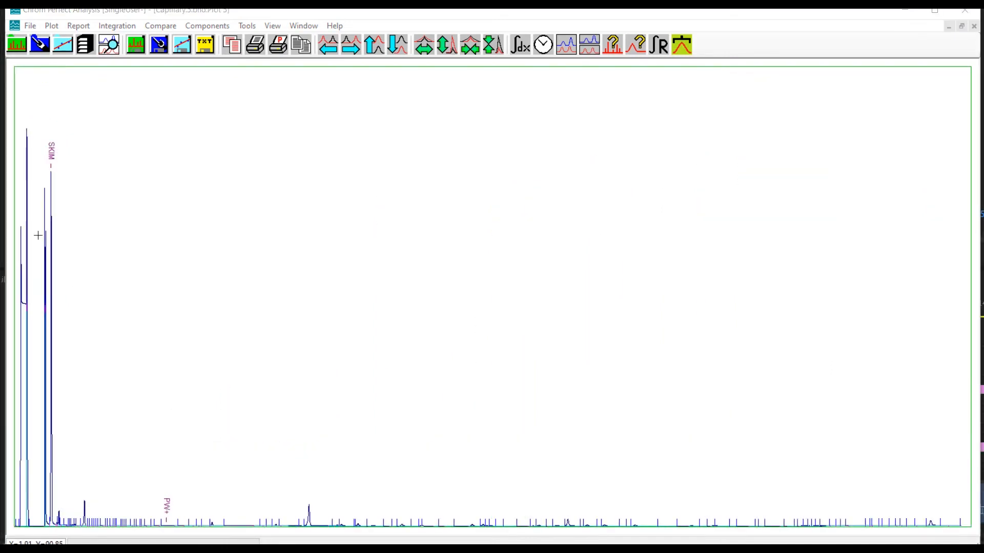
Zoom across the Capillary.3 baseline to magnify small peaks, excluding the tall early peaks
left_click_drag(39, 344, 139, 525)
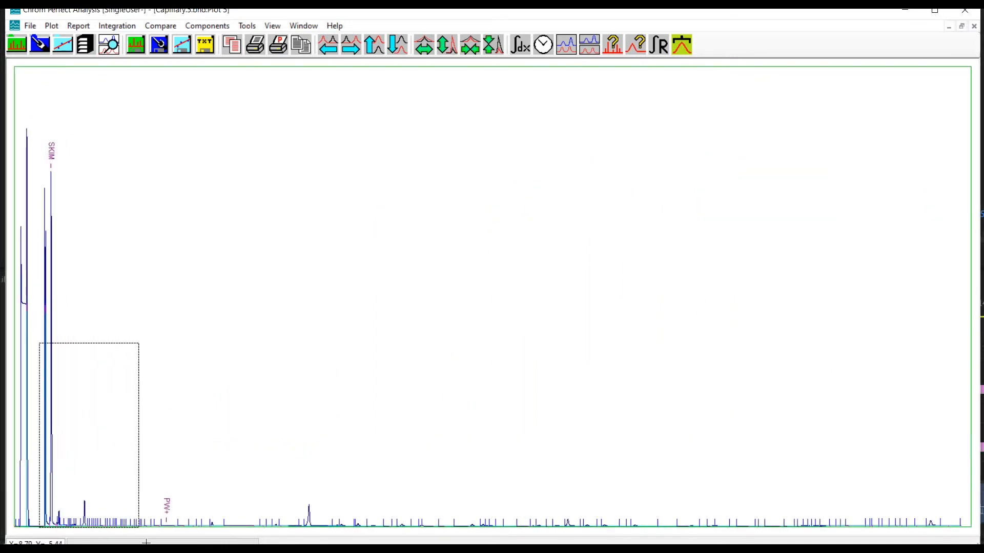
left_click_drag(139, 345, 794, 477)
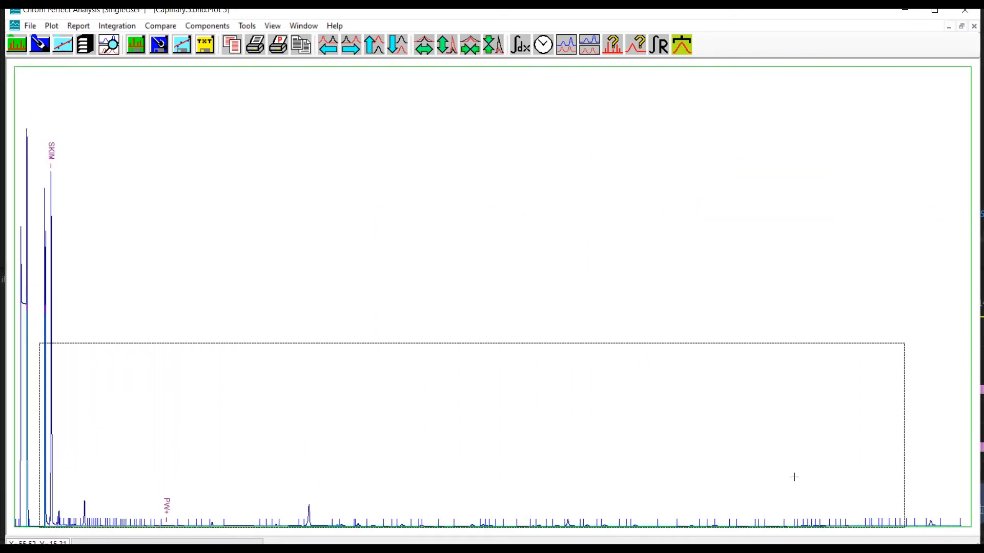